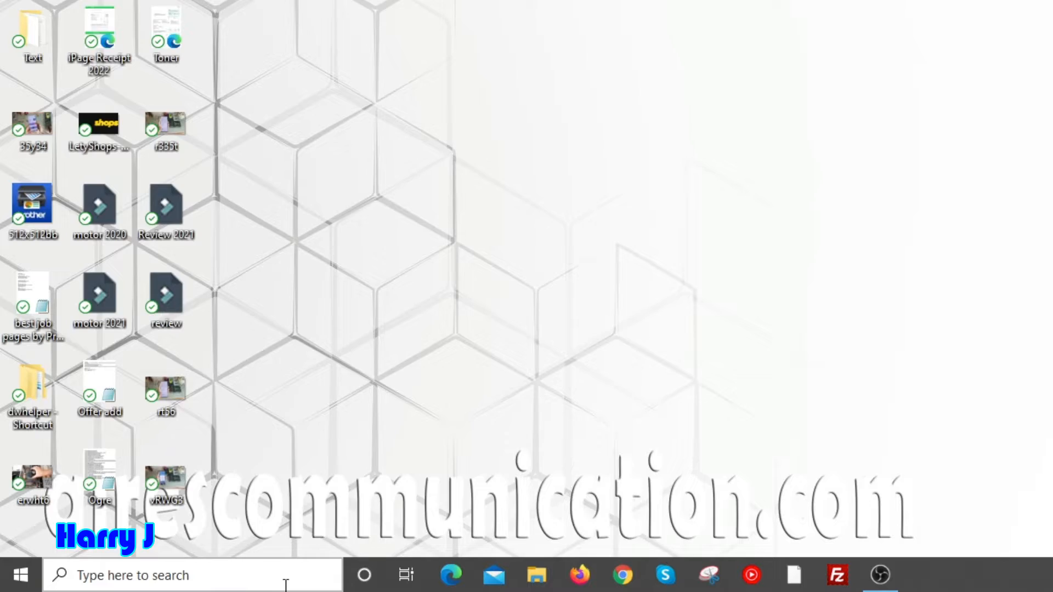
Search 'cal' in the Start menu and launch the Calendar app
text(c)
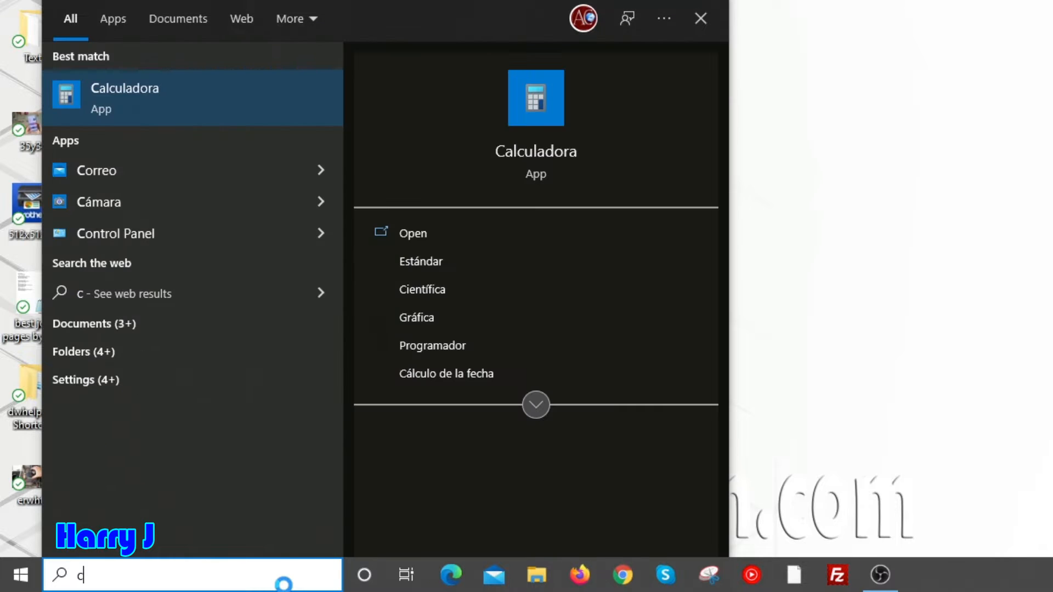
mouse_move(114, 233)
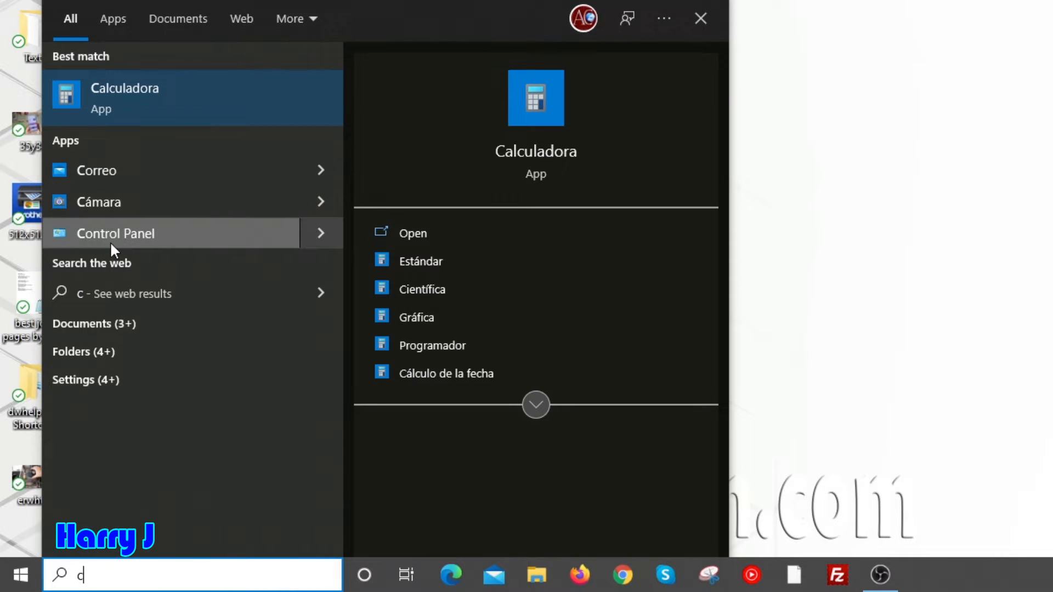
text(al)
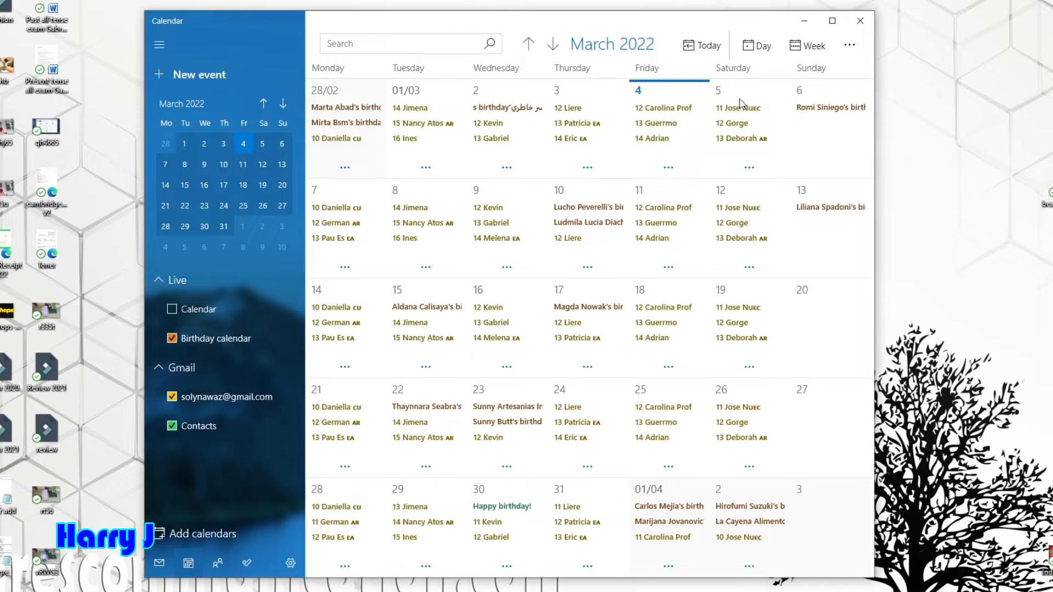
mouse_move(867, 75)
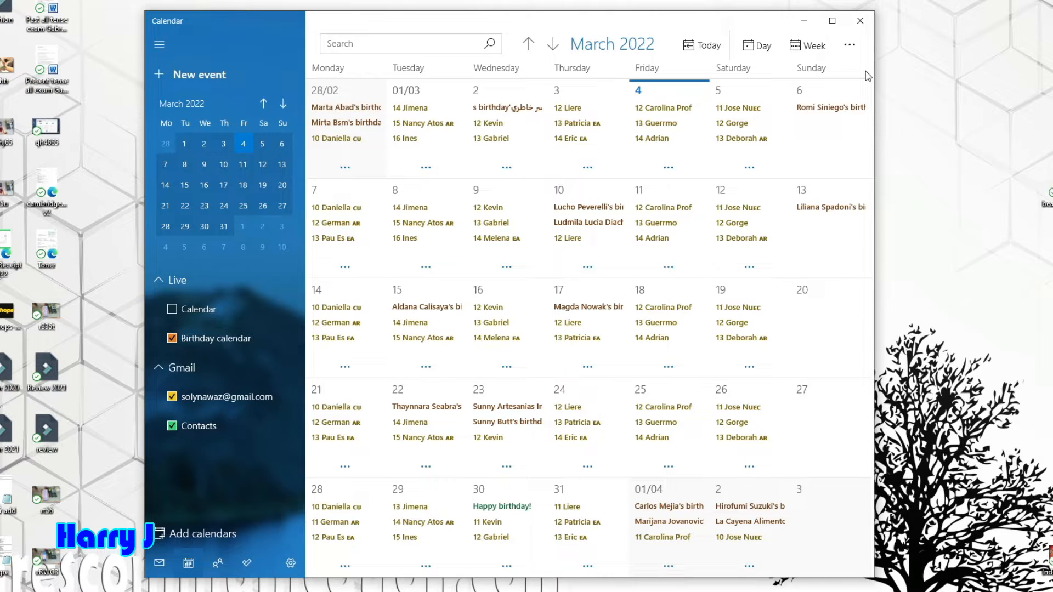
mouse_move(241, 397)
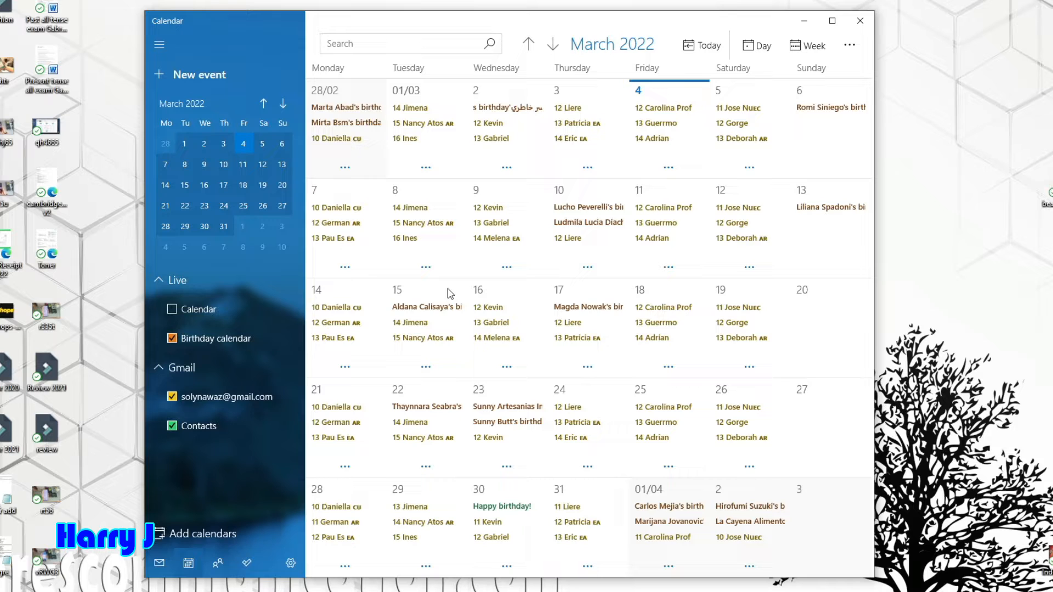
click(297, 397)
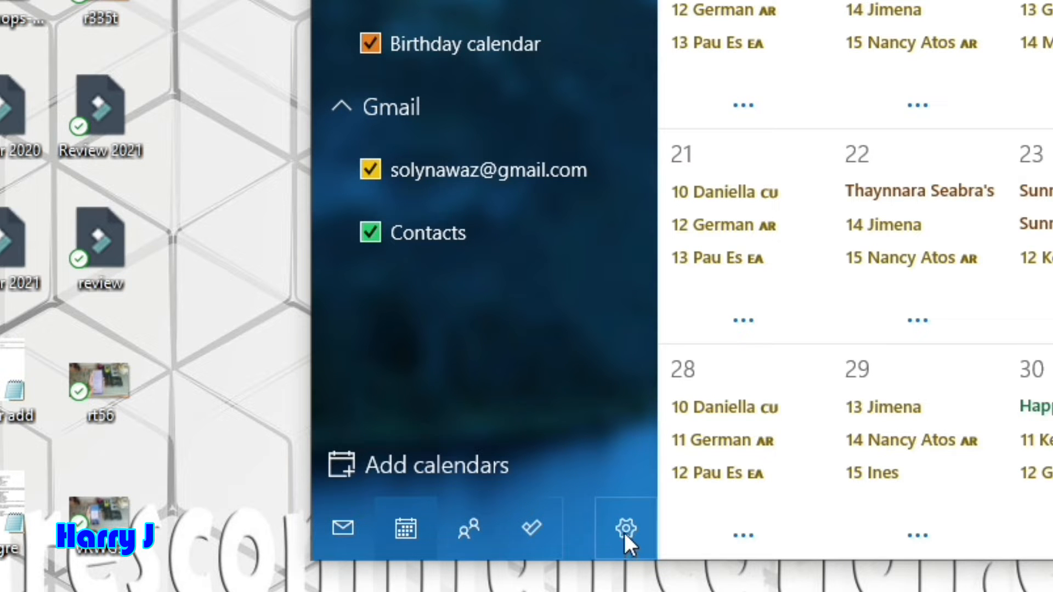
Go to Settings > Manage Accounts and select the Gmail account
click(626, 527)
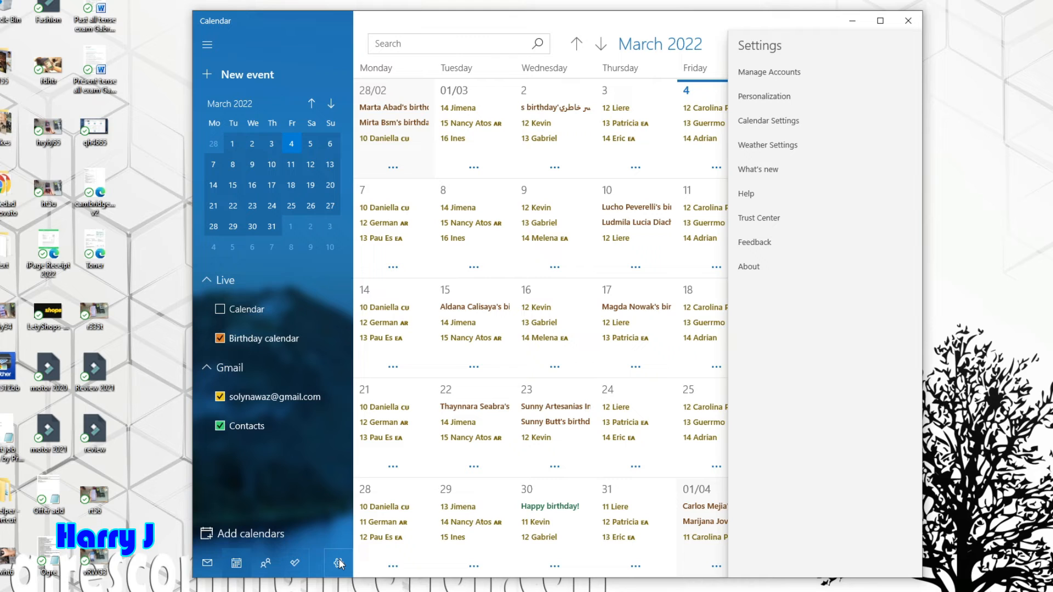
mouse_move(796, 76)
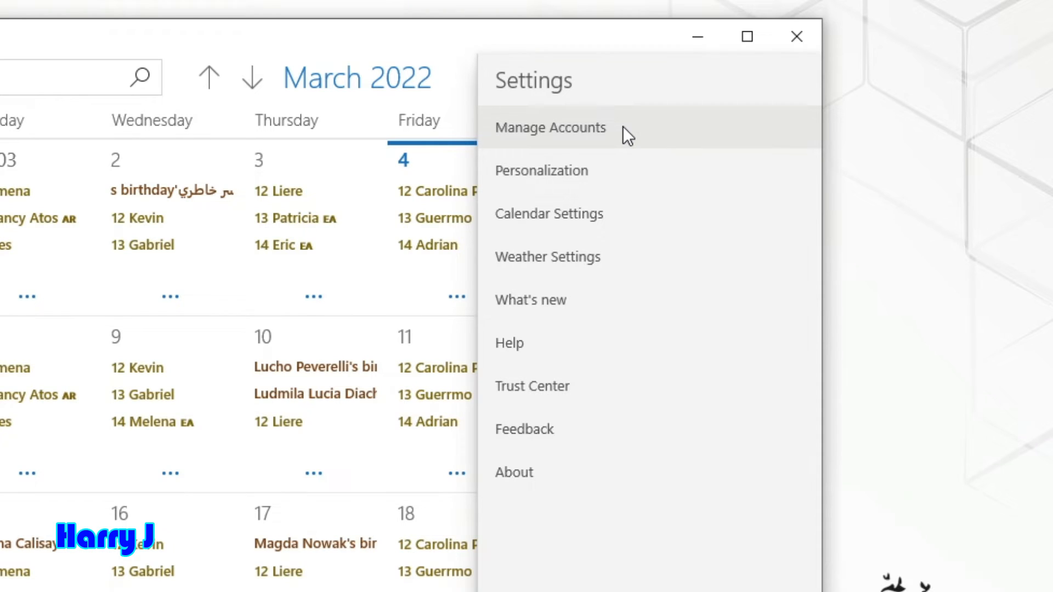
click(550, 128)
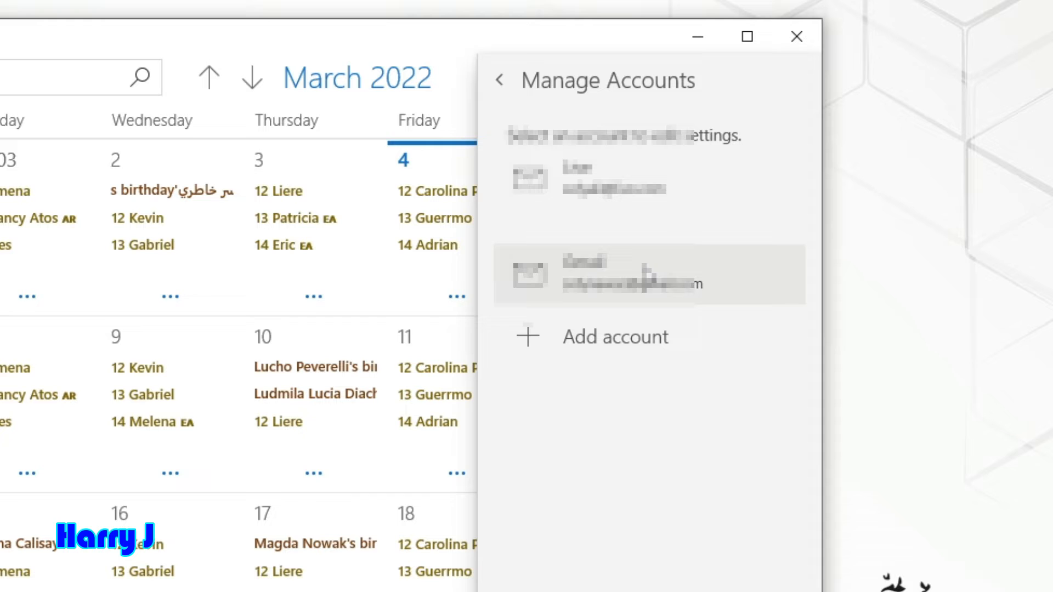
click(632, 275)
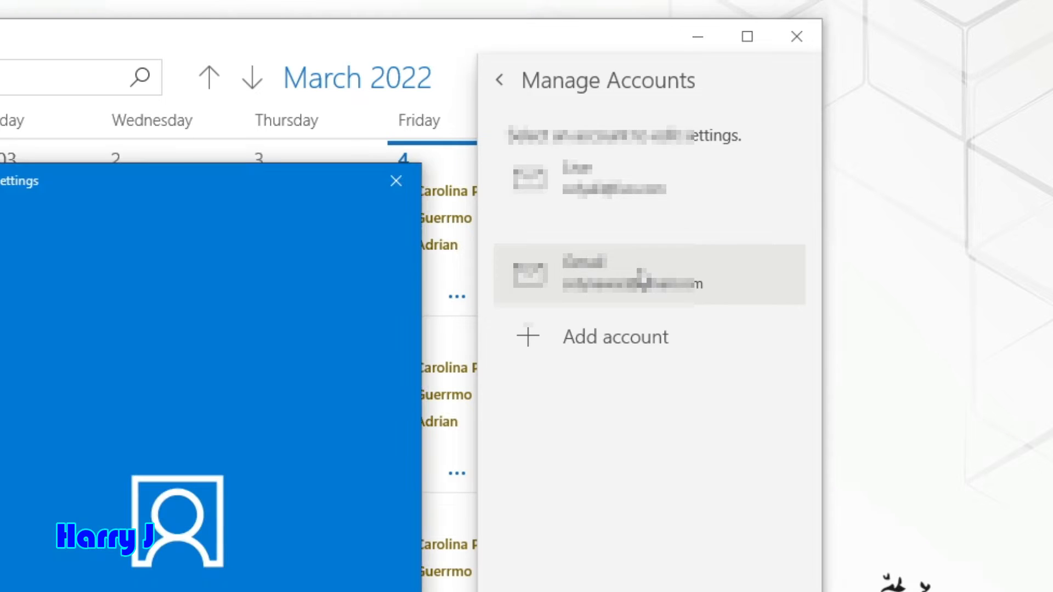
In the Gmail account settings, choose 'Delete account from this device'
click(648, 274)
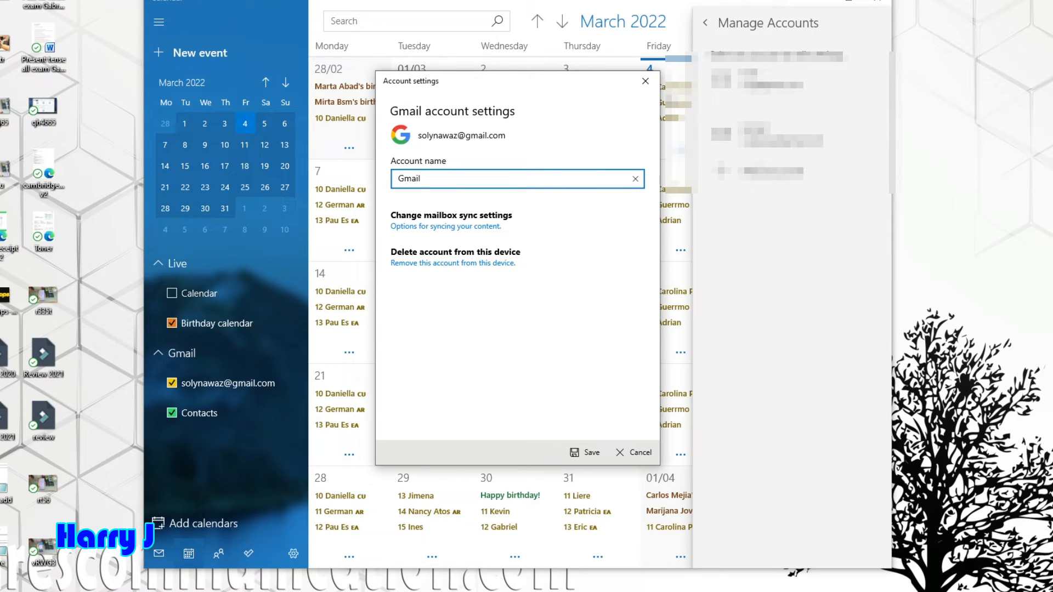
mouse_move(422, 240)
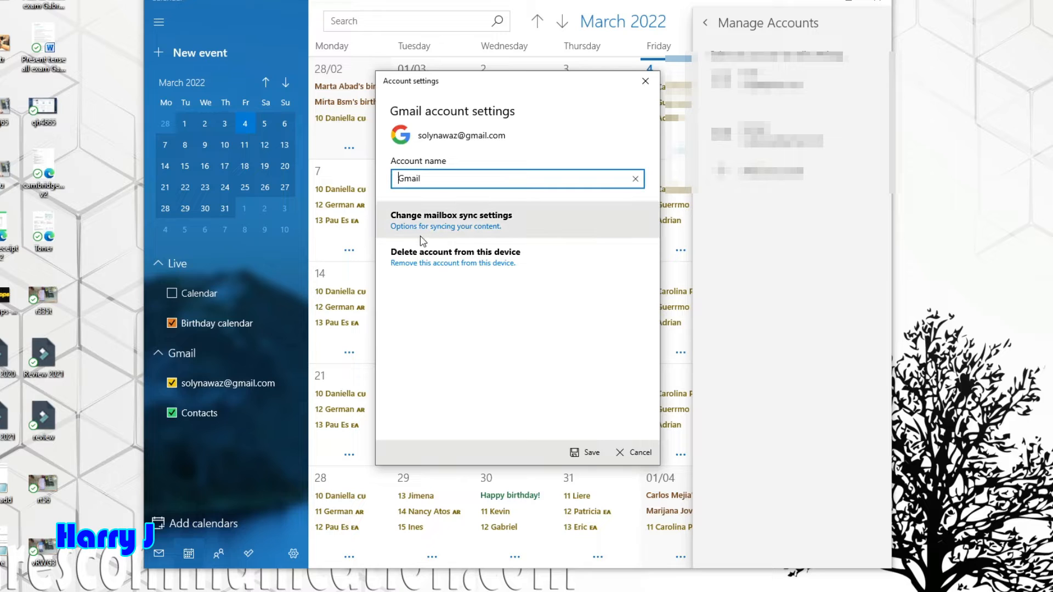
mouse_move(482, 240)
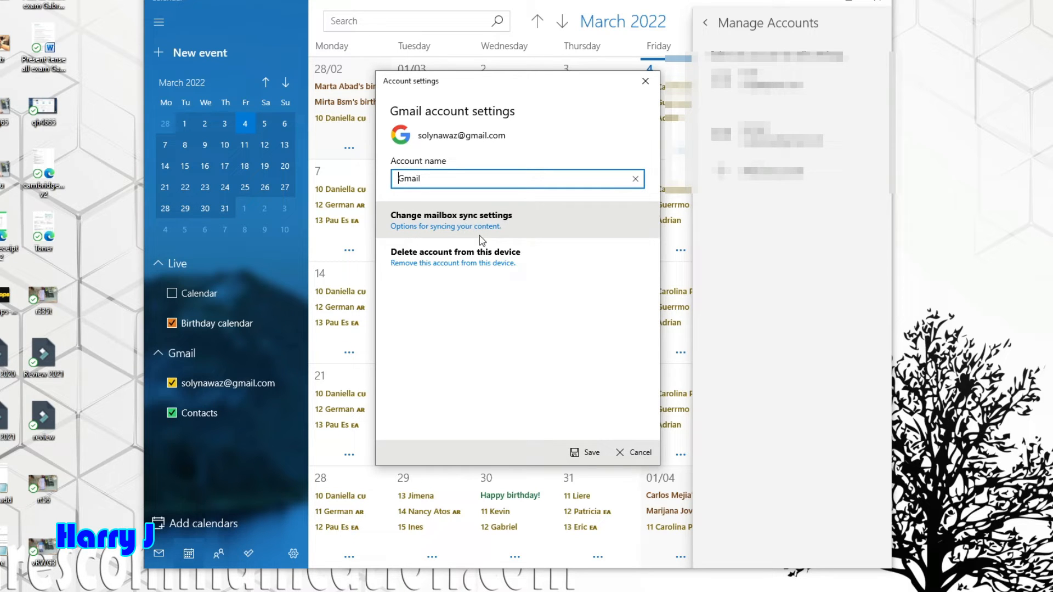
mouse_move(479, 260)
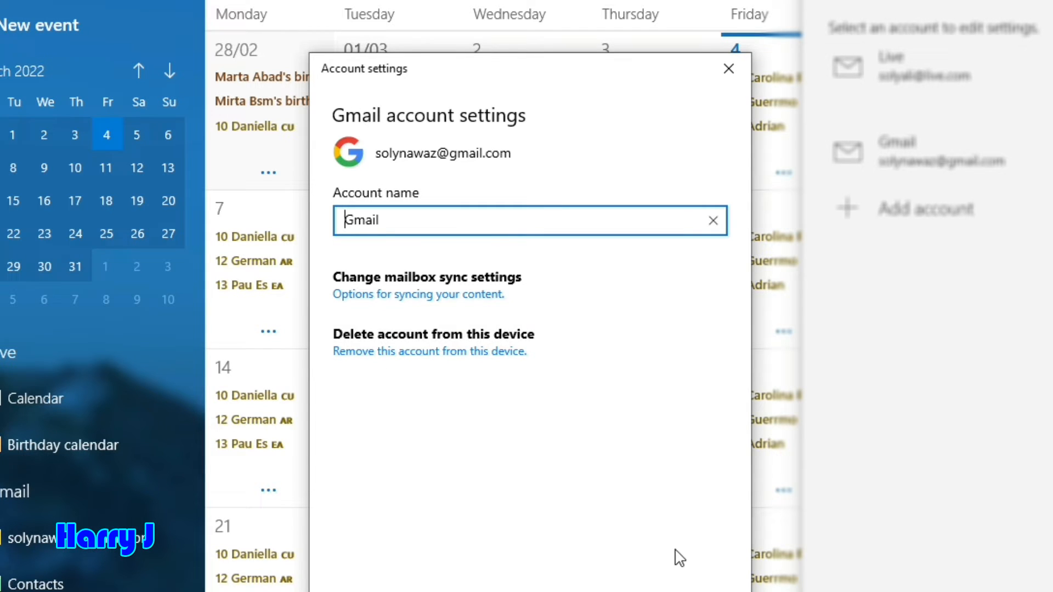
click(429, 350)
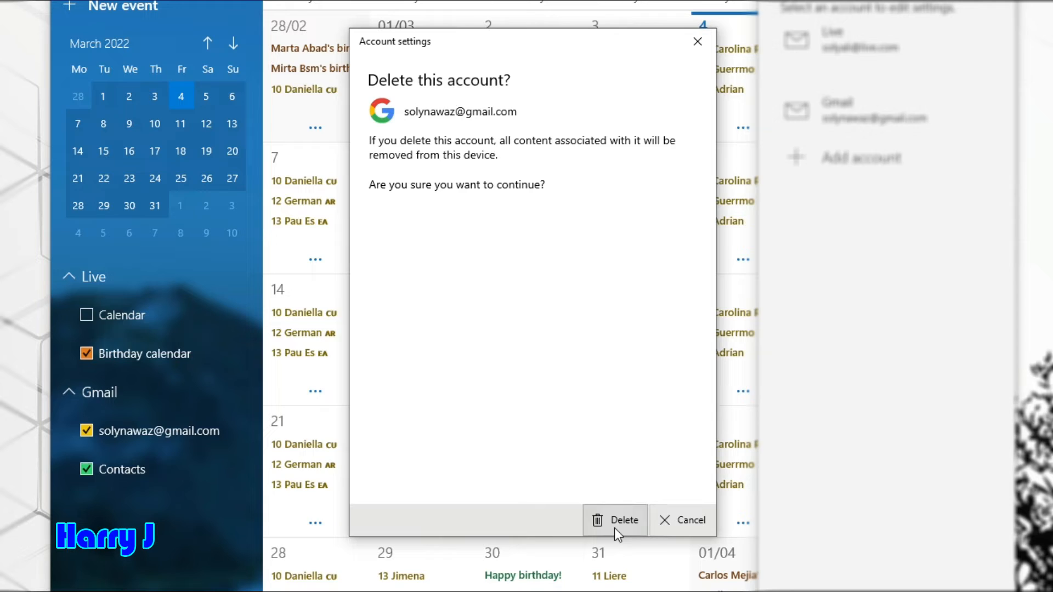
Confirm deletion of the Gmail account and close the 'All done!' dialog
click(614, 520)
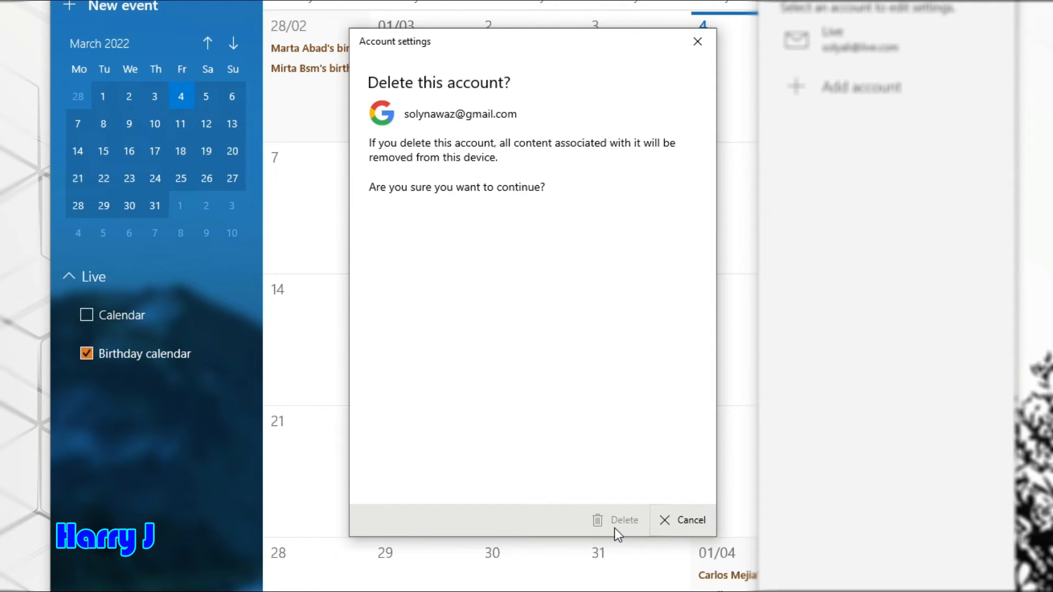
click(623, 520)
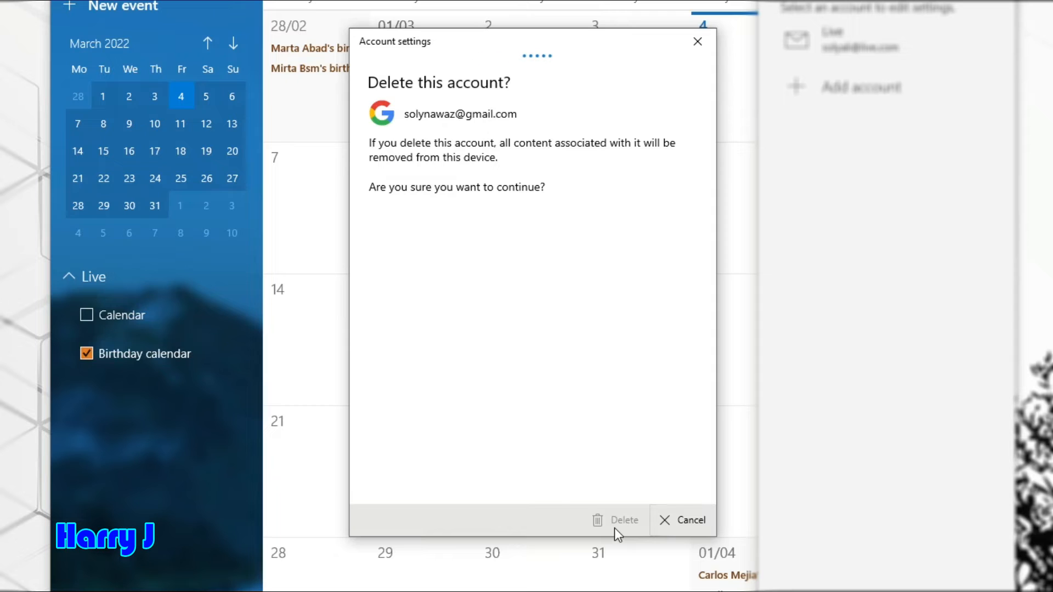
click(623, 520)
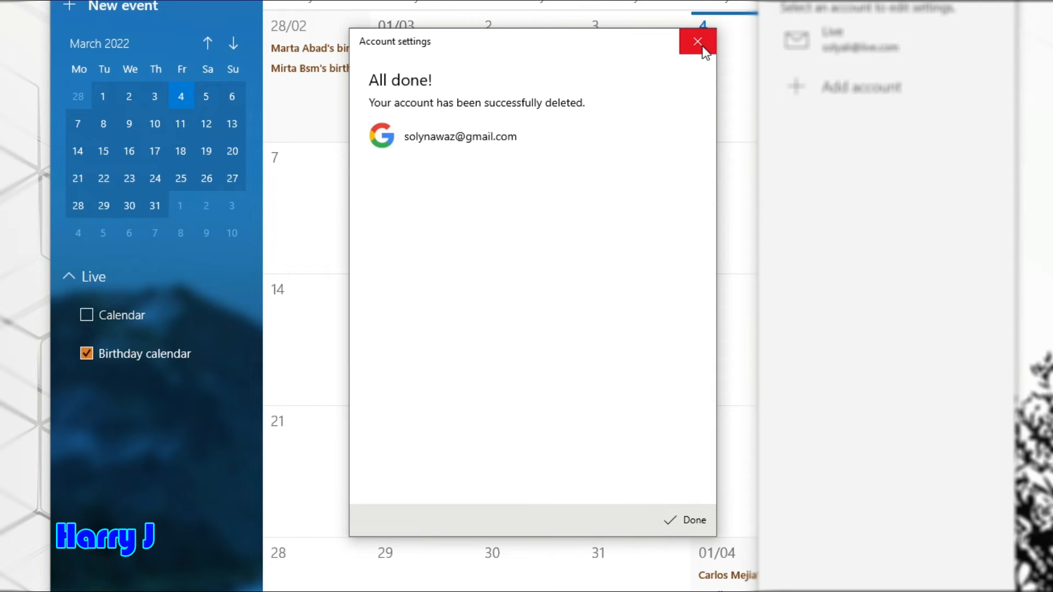
click(697, 42)
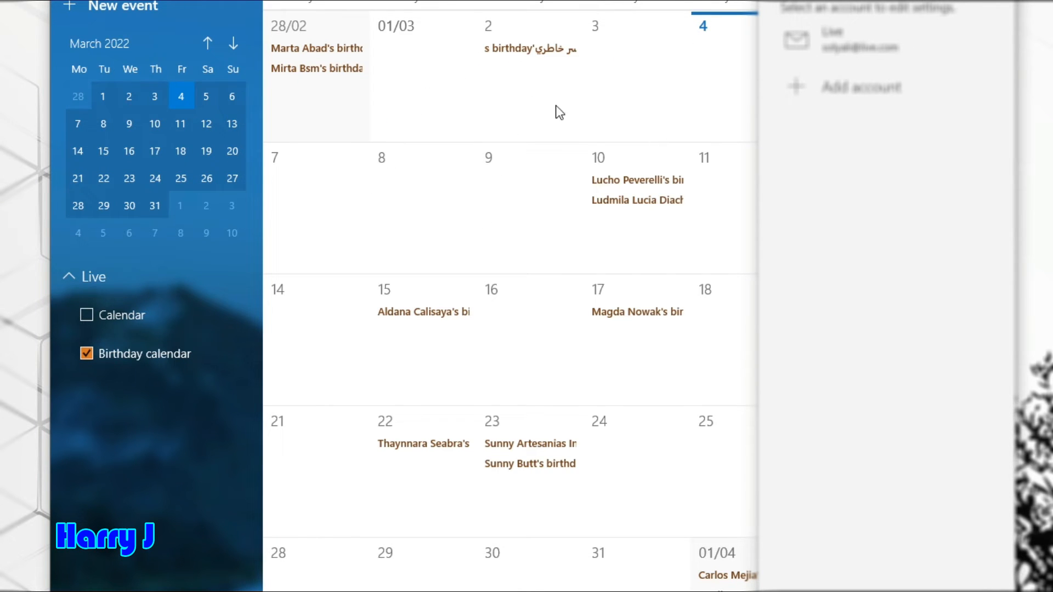